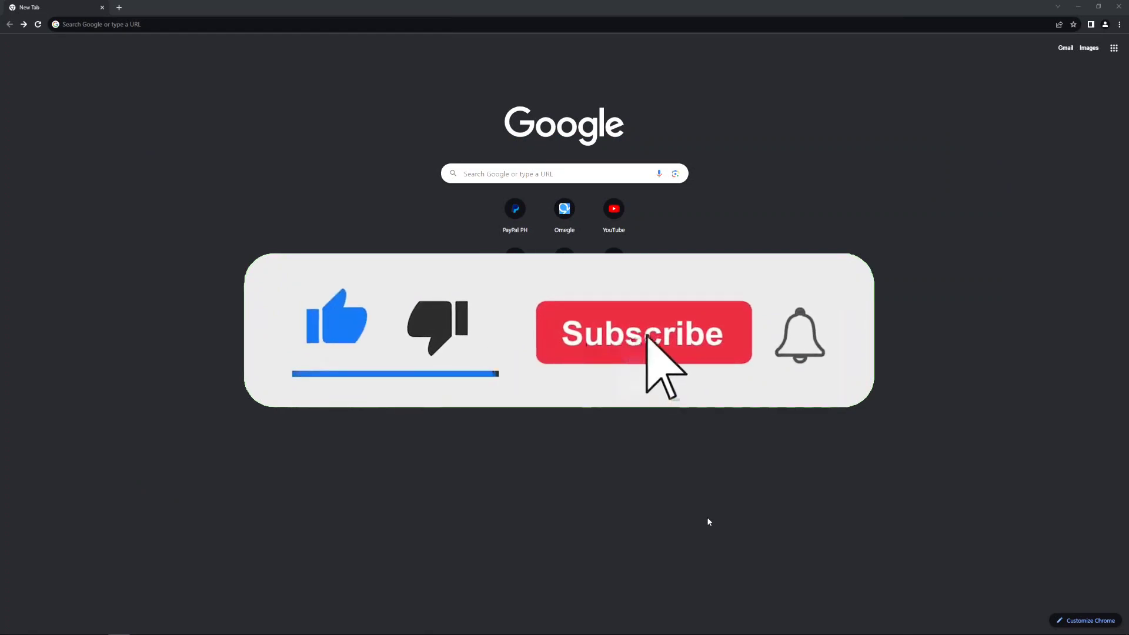
# Step: Reach Chrome's Settings page from the three-dot menu
pyautogui.click(642, 331)
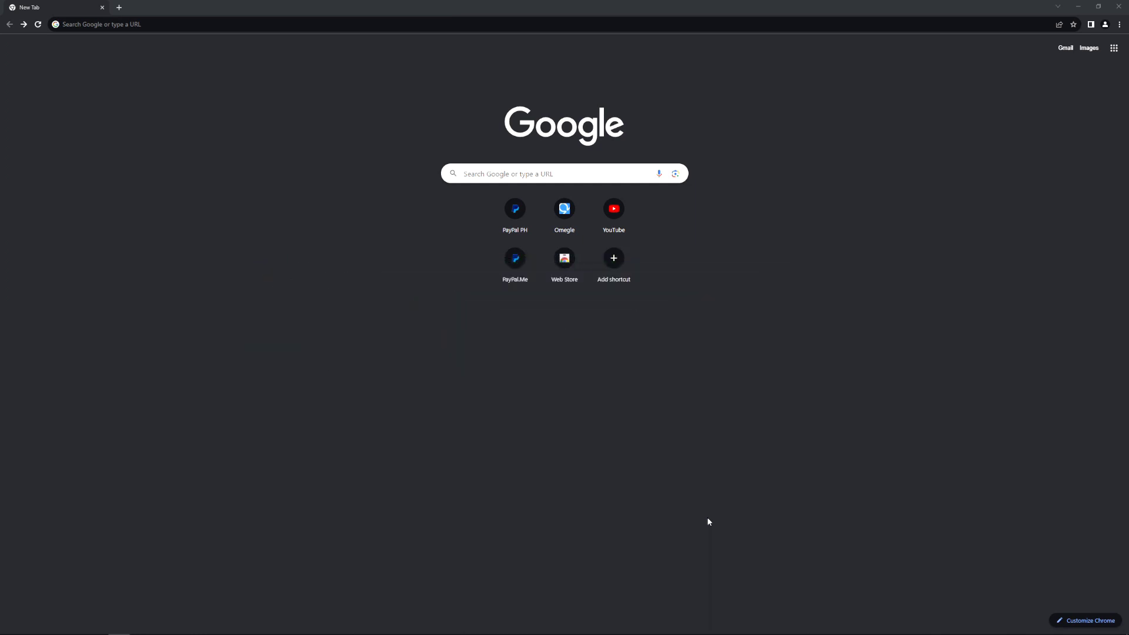
pyautogui.moveTo(472, 333)
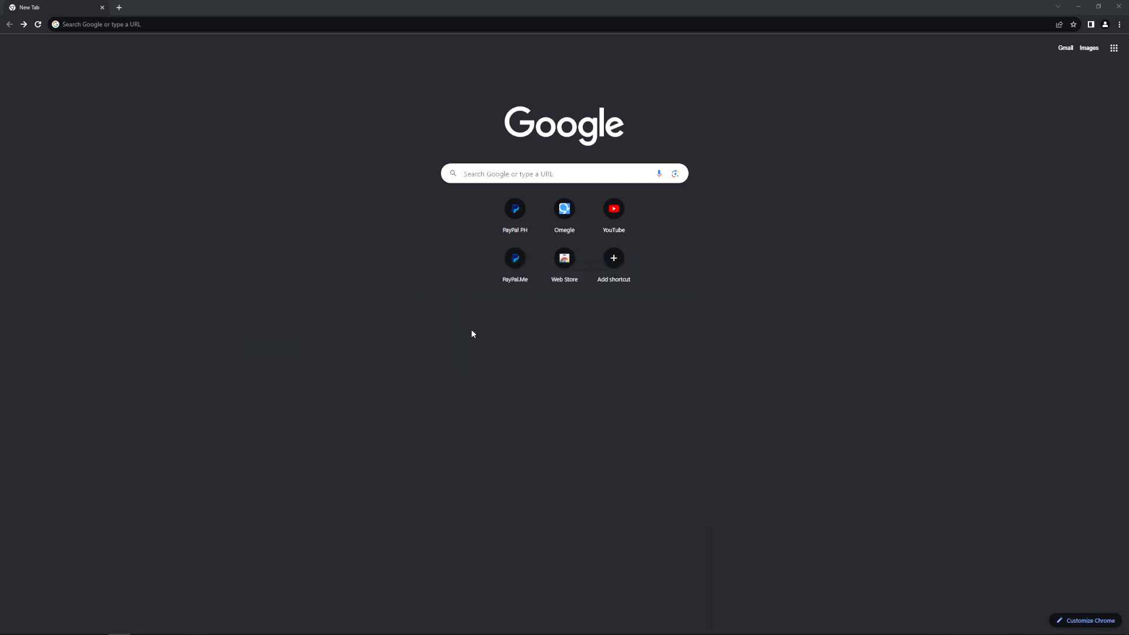
pyautogui.moveTo(465, 343)
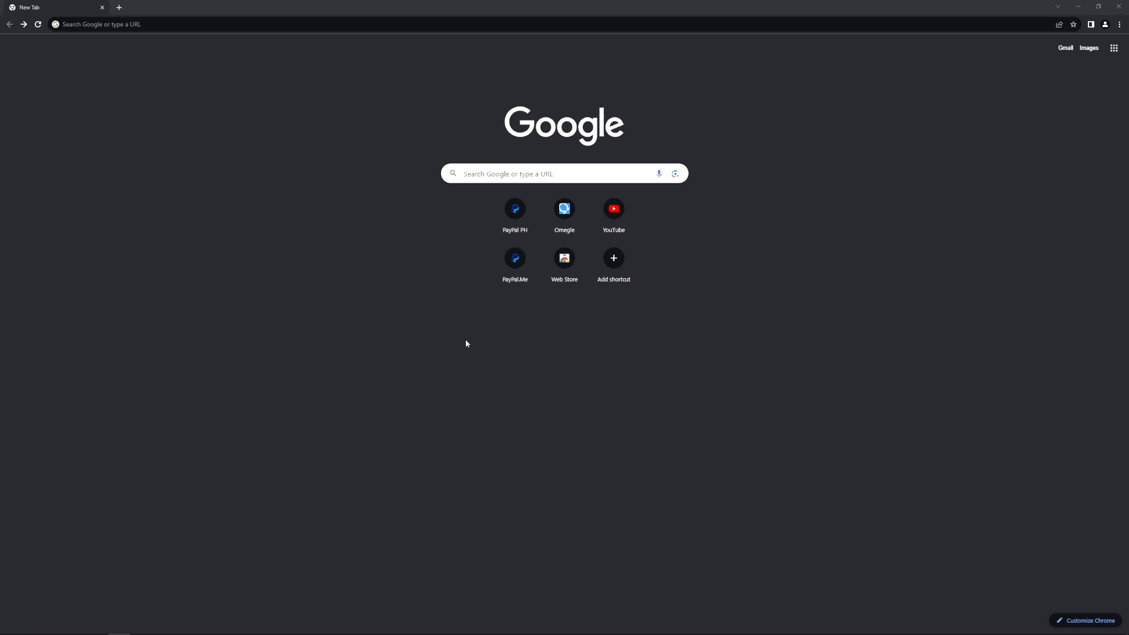
pyautogui.moveTo(536, 331)
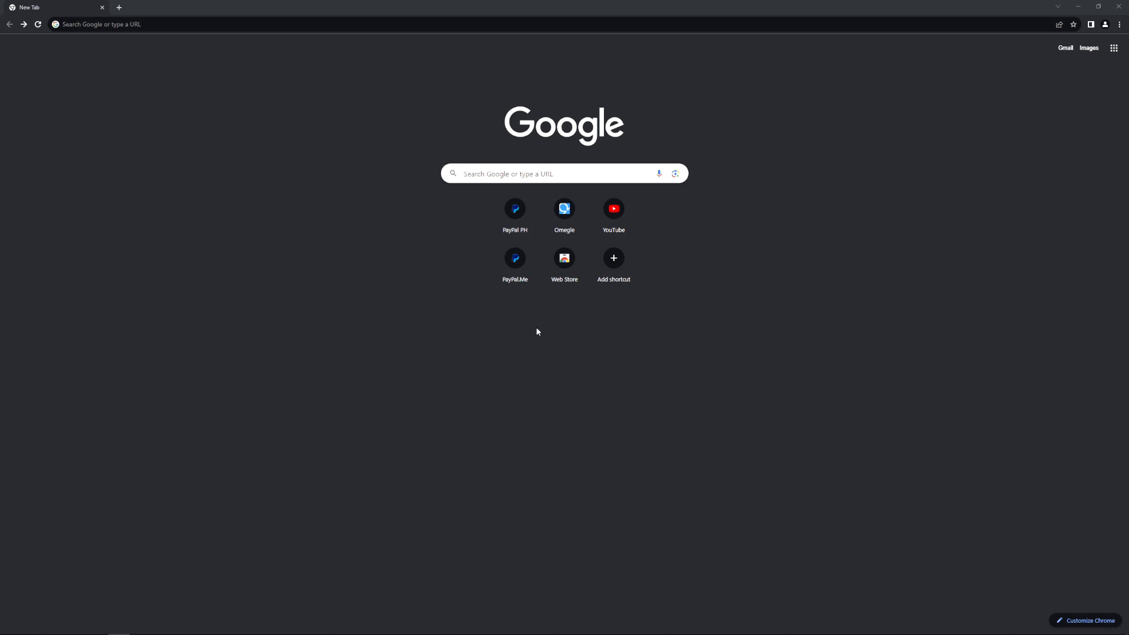
pyautogui.moveTo(533, 324)
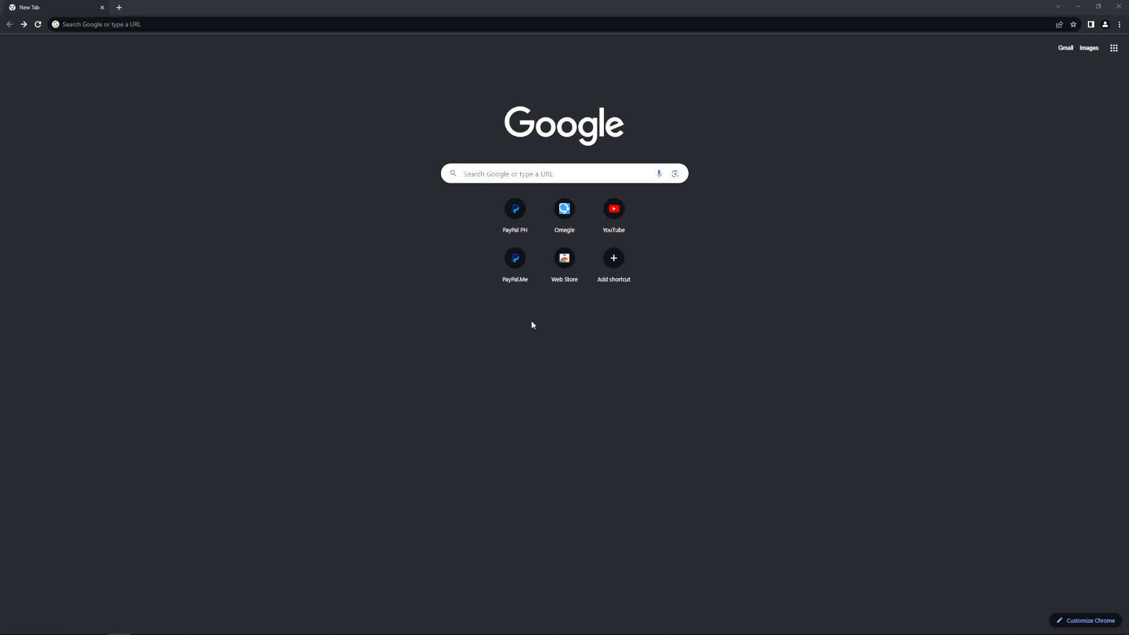
pyautogui.moveTo(532, 360)
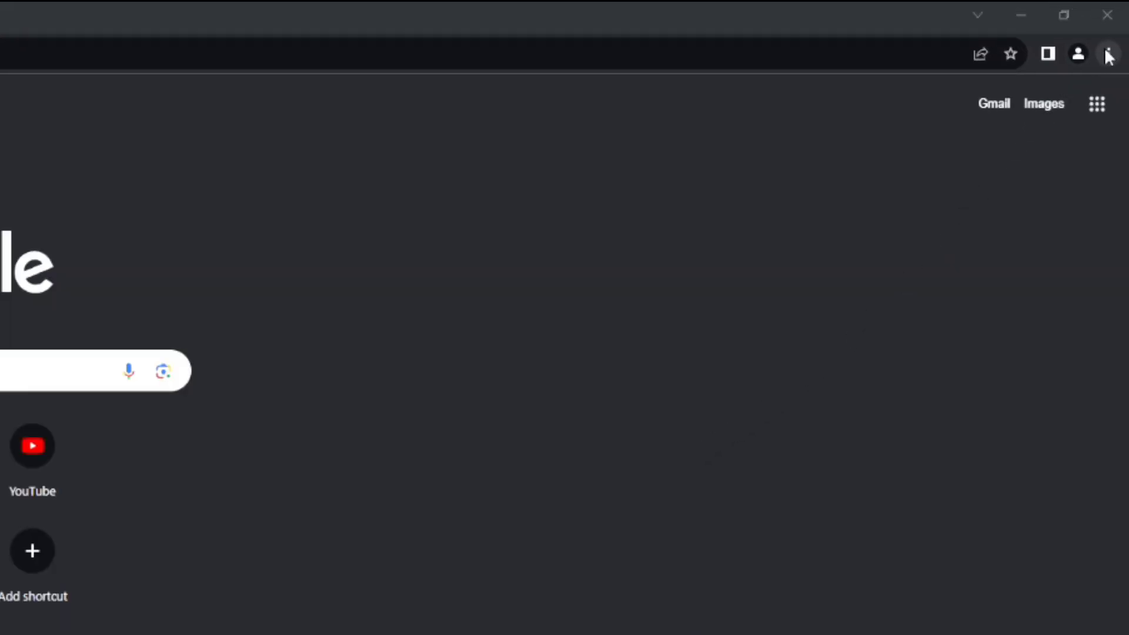
pyautogui.click(1107, 53)
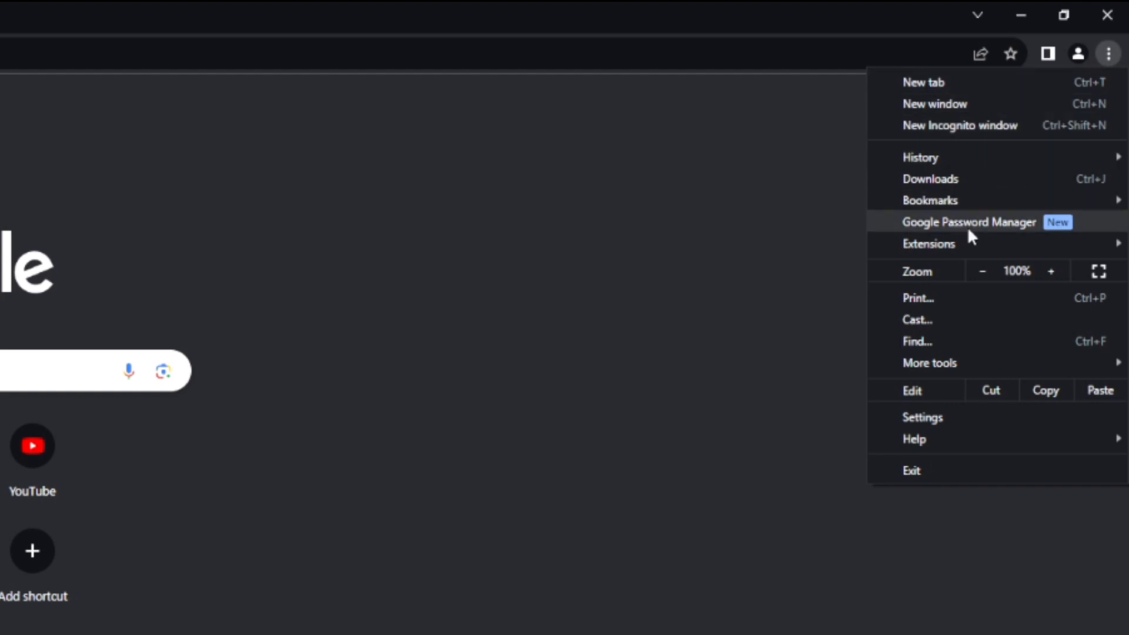
pyautogui.moveTo(949, 416)
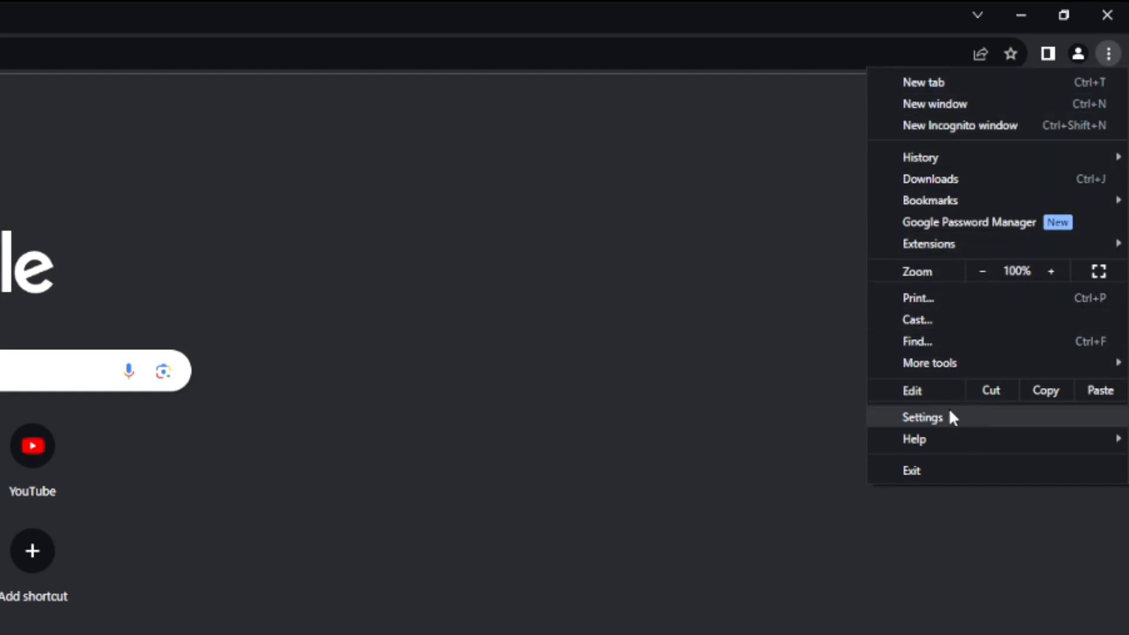
pyautogui.click(922, 416)
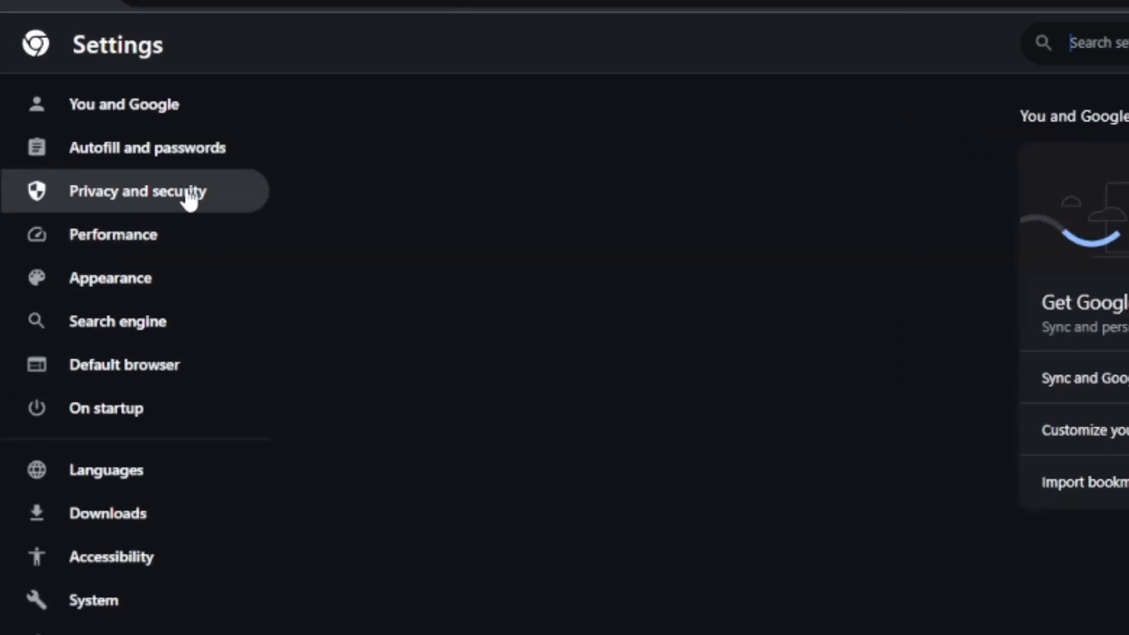
pyautogui.moveTo(209, 201)
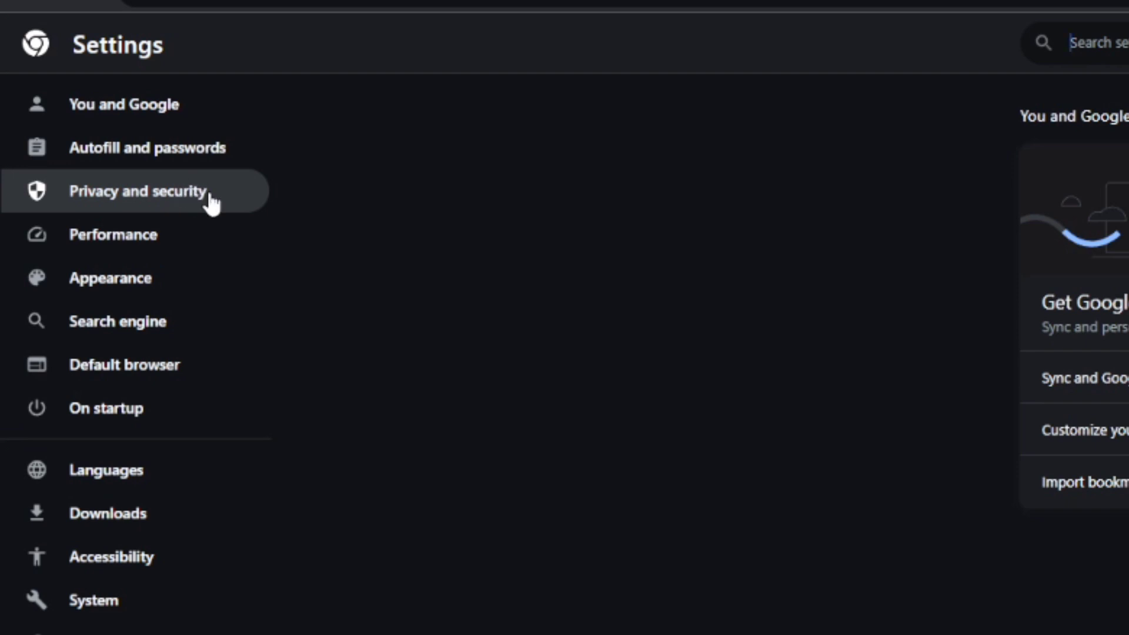
# Step: Under Privacy and security, set Cookies and other site data to Allow all cookies
pyautogui.click(136, 191)
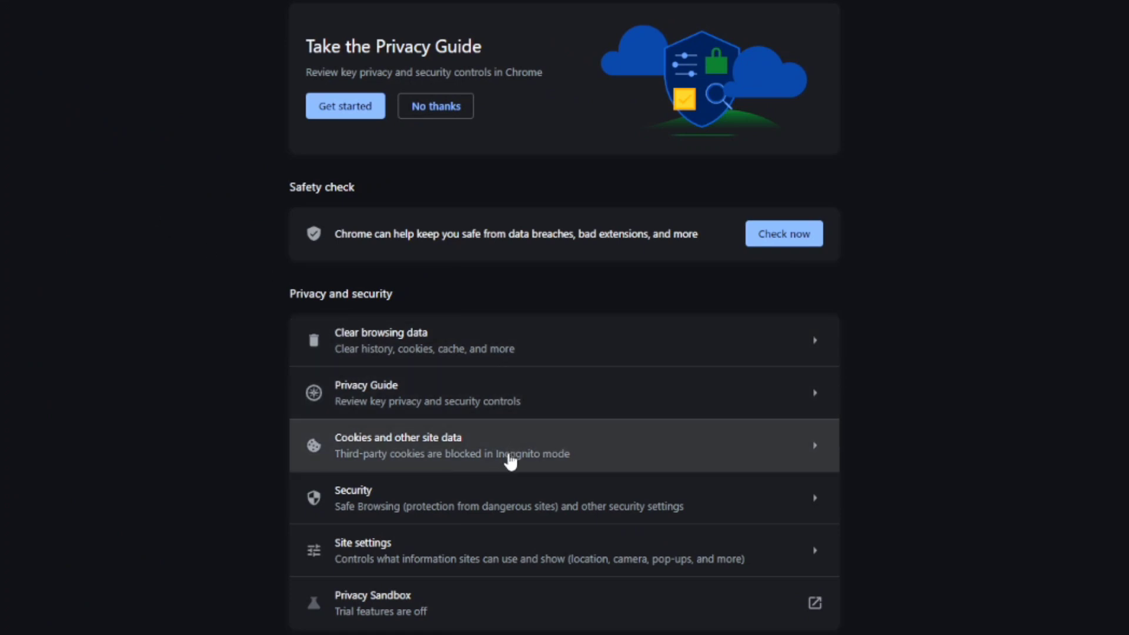
pyautogui.moveTo(525, 450)
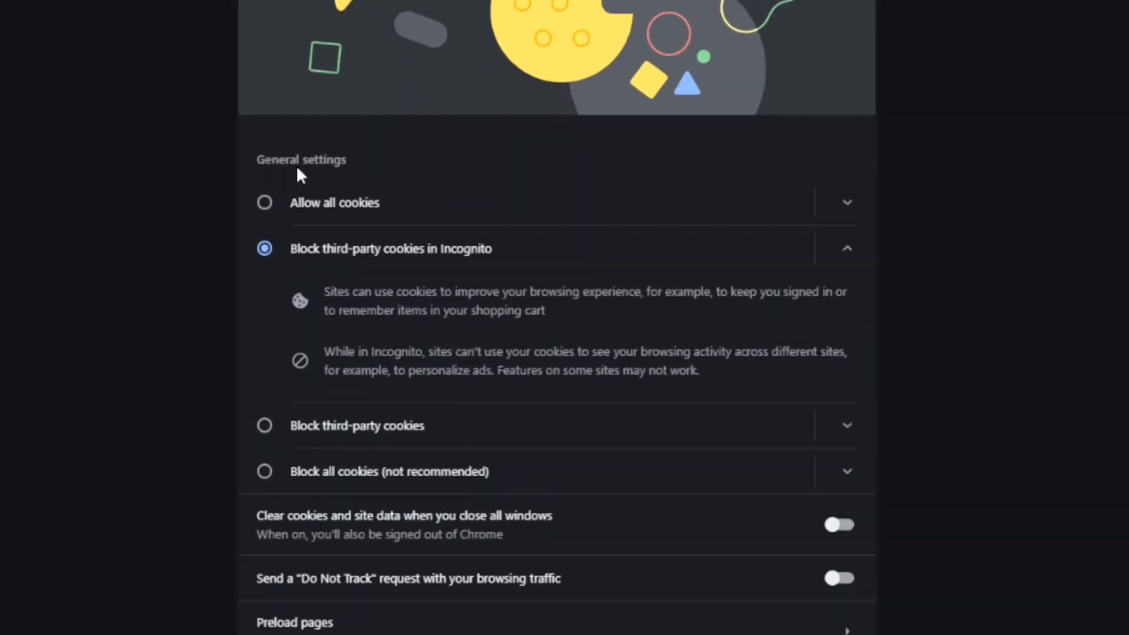
pyautogui.doubleClick(301, 158)
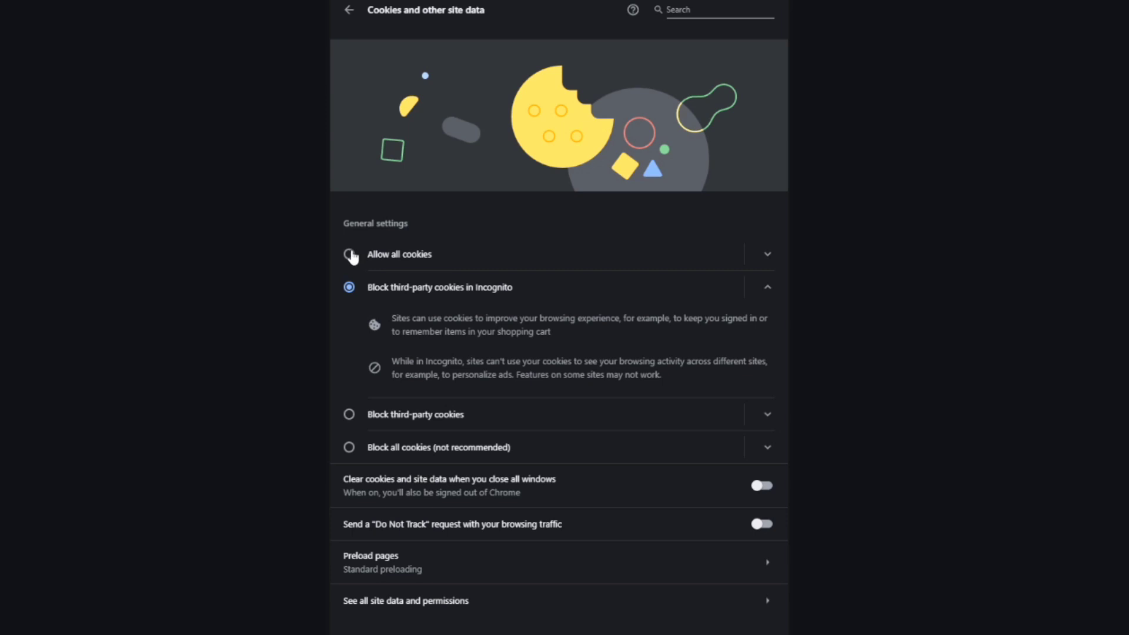
pyautogui.click(349, 254)
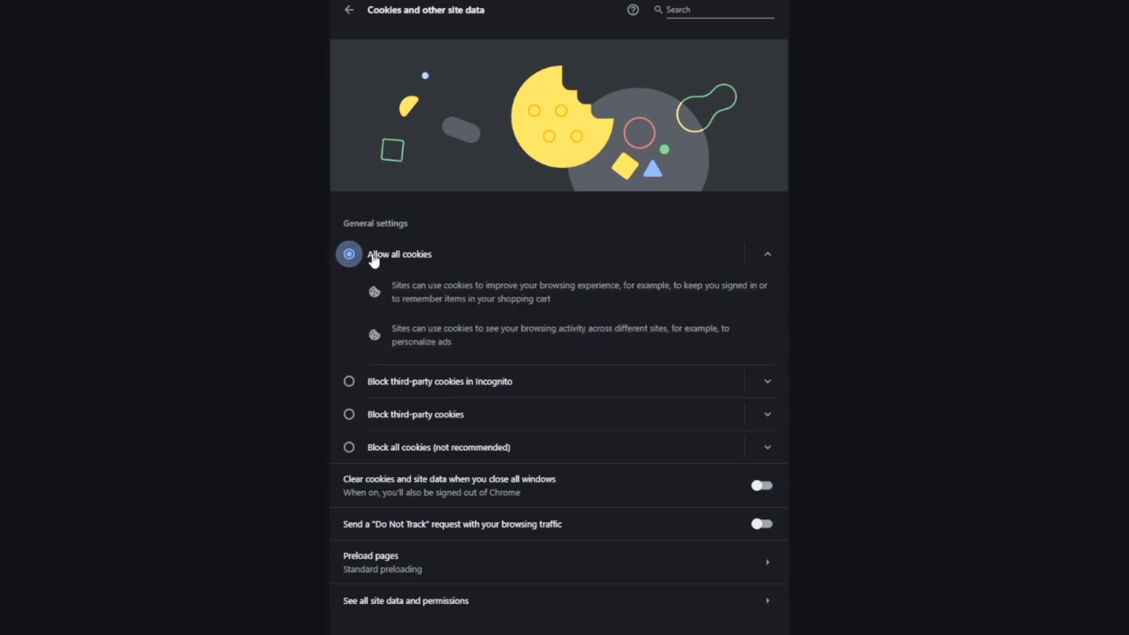
pyautogui.moveTo(479, 229)
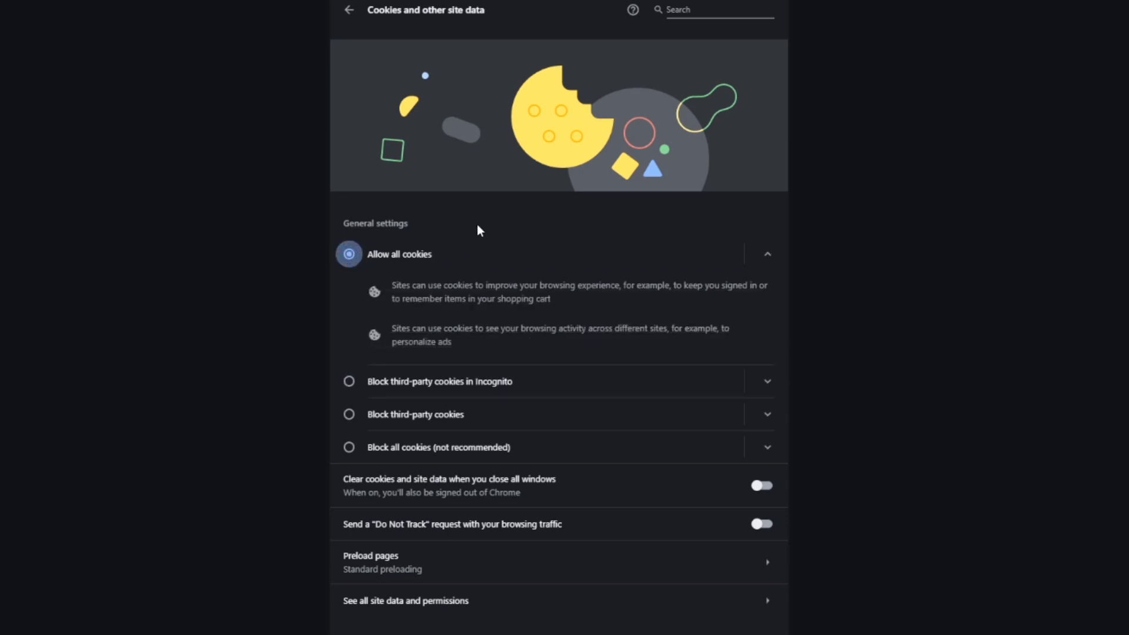
pyautogui.moveTo(410, 245)
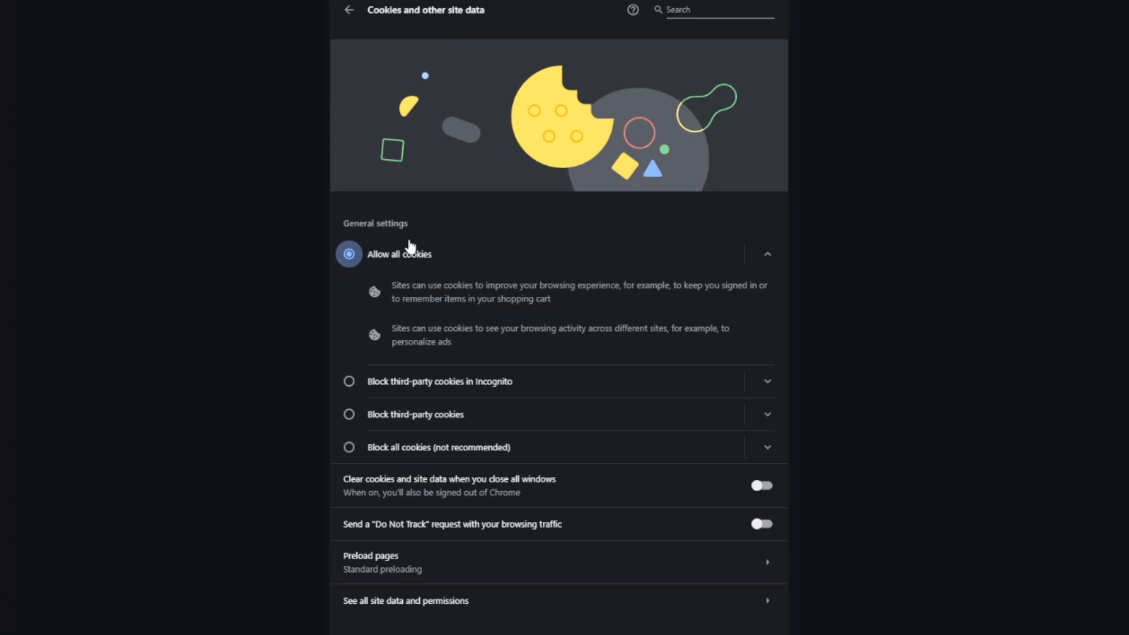
pyautogui.click(351, 10)
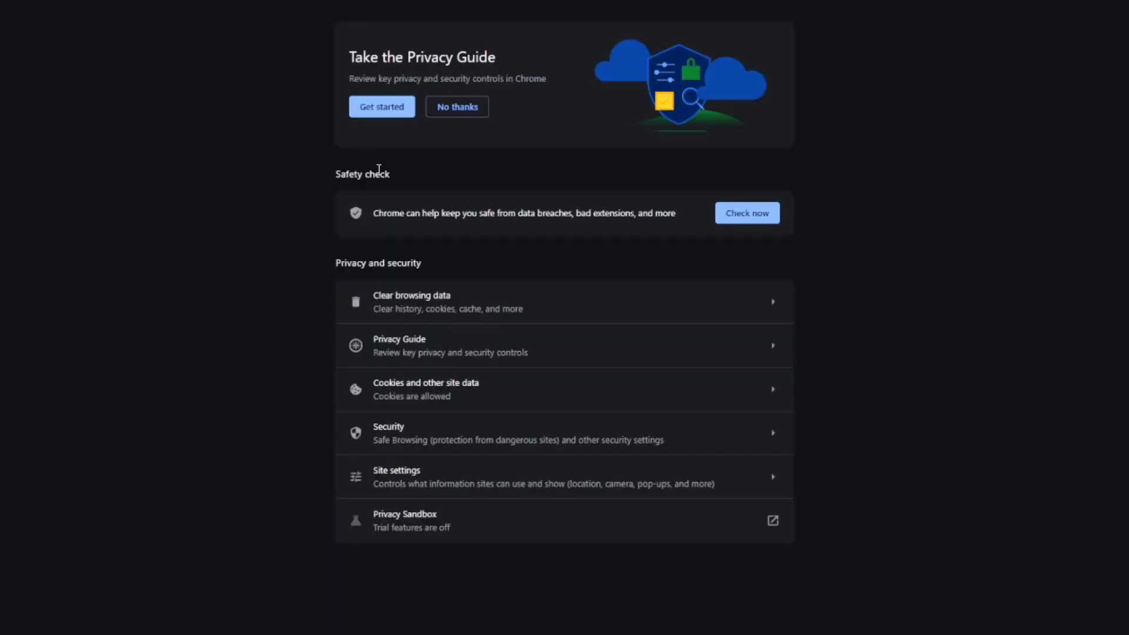
pyautogui.moveTo(463, 478)
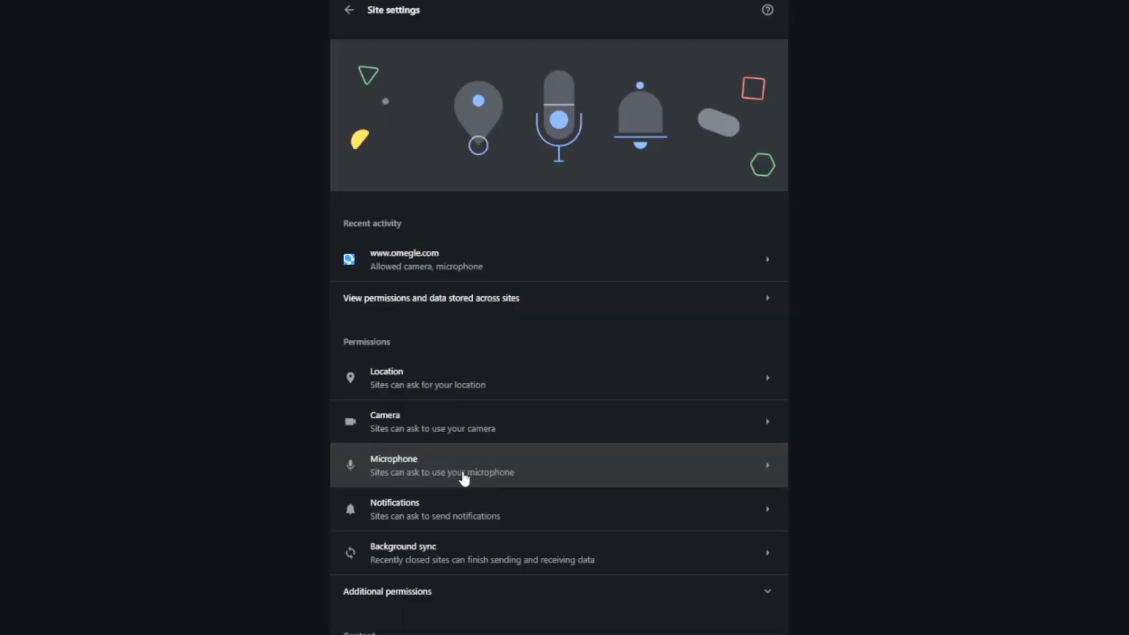
pyautogui.moveTo(443, 266)
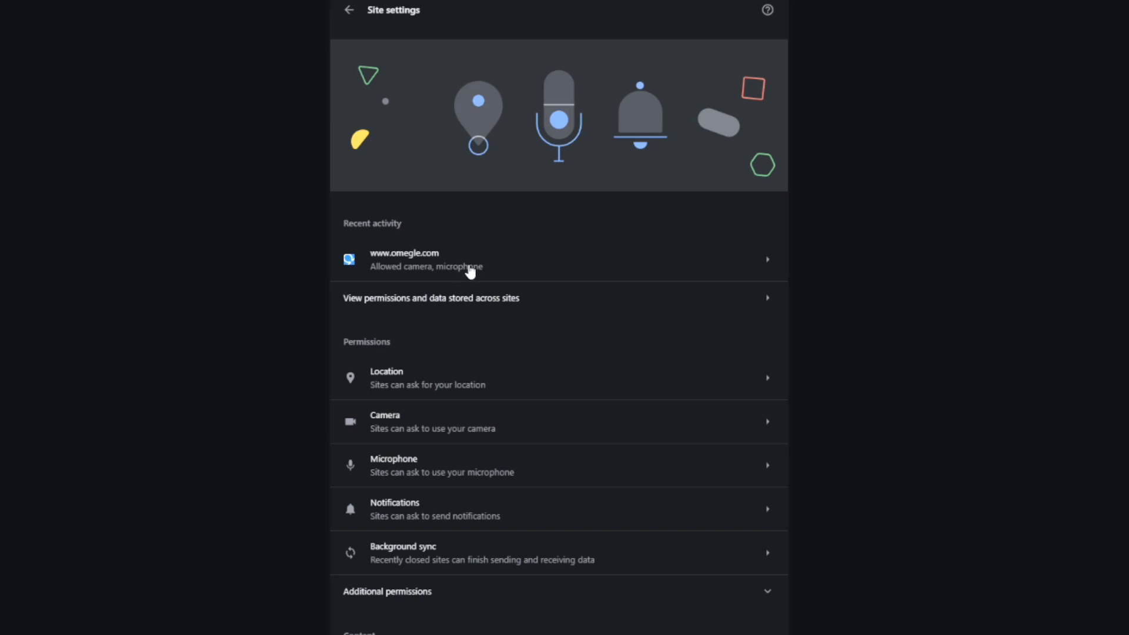
pyautogui.moveTo(525, 261)
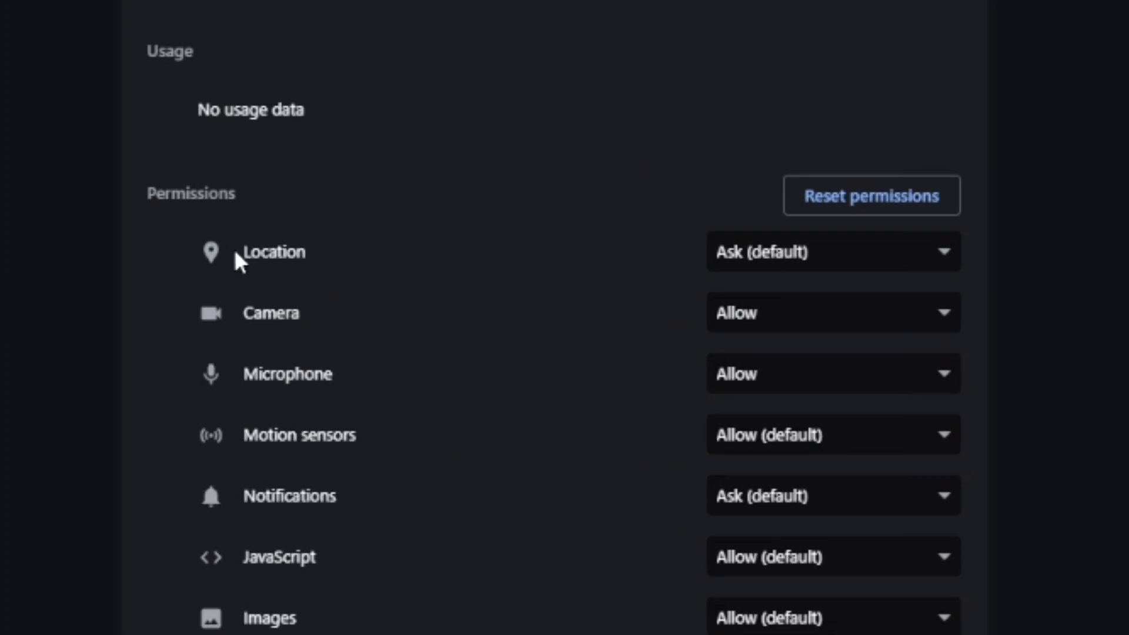
pyautogui.doubleClick(274, 252)
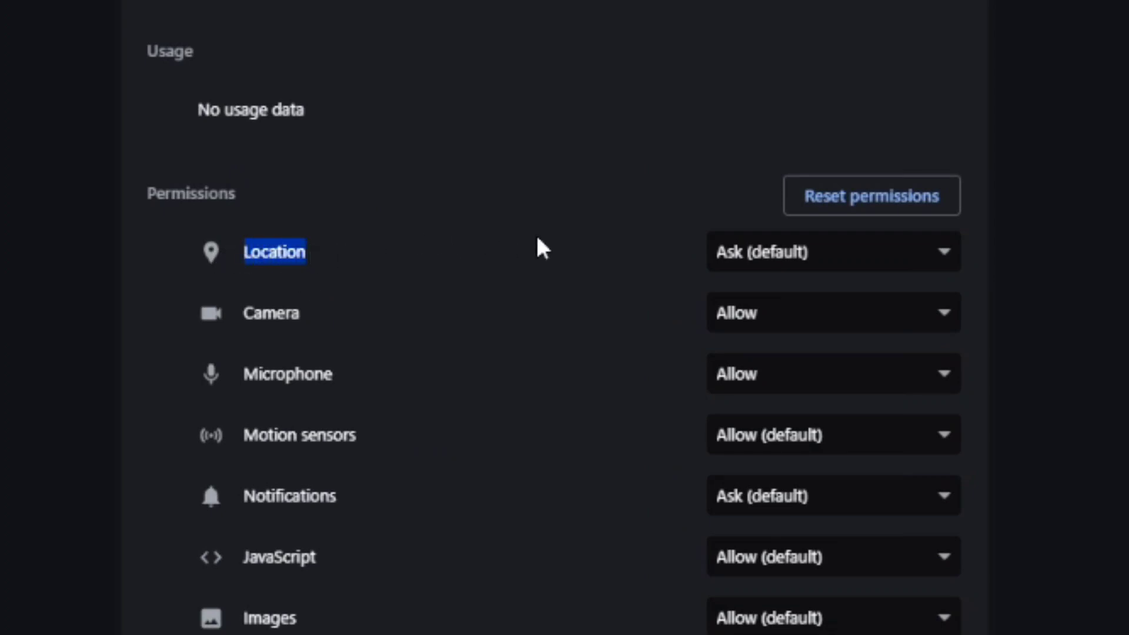
pyautogui.click(831, 252)
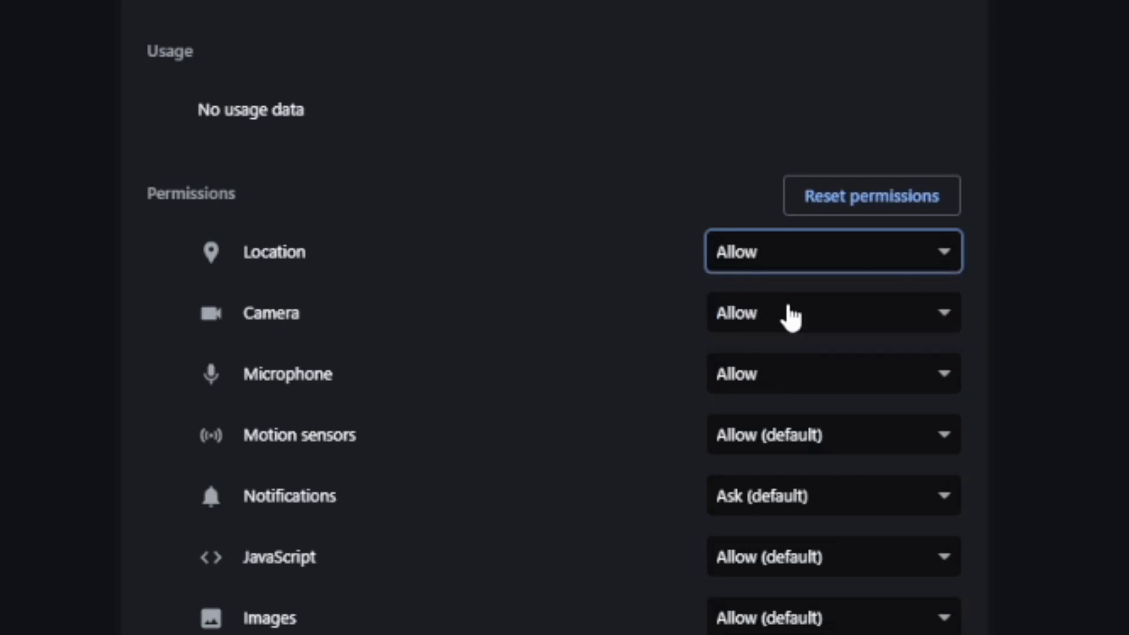
pyautogui.moveTo(936, 374)
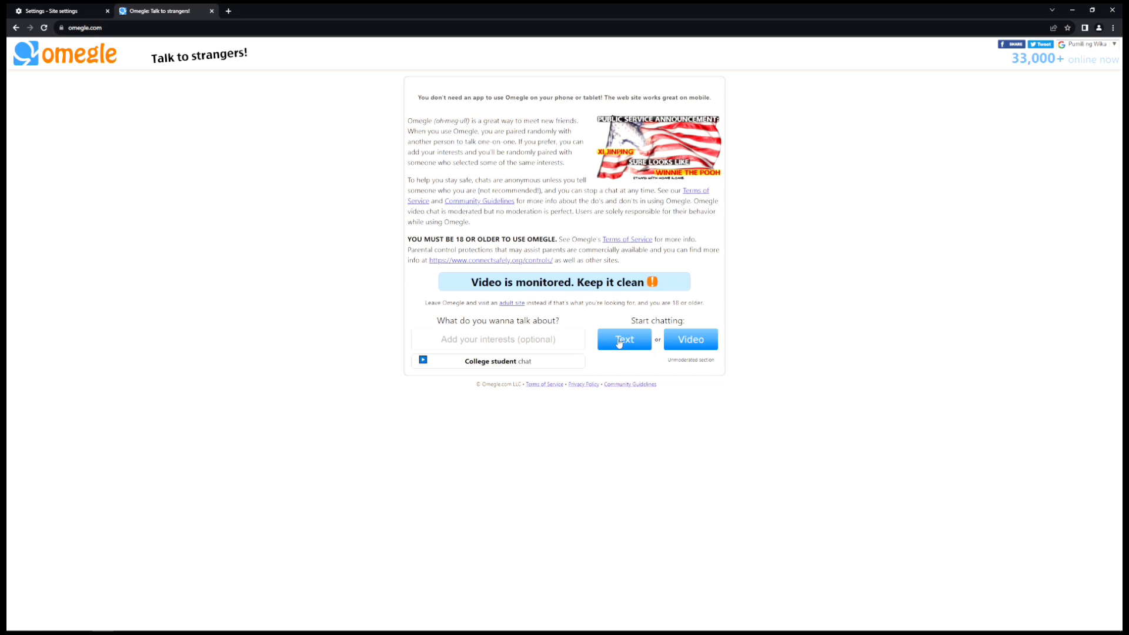
# Step: Start an Omegle Text chat, agreeing to the terms and guidelines
pyautogui.click(624, 338)
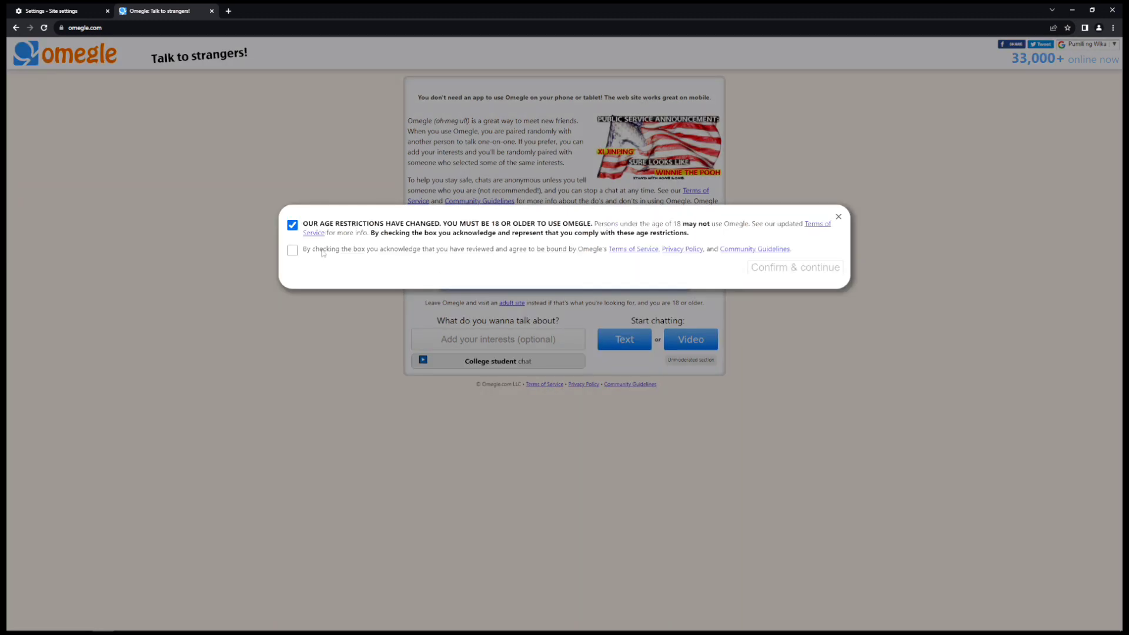
pyautogui.click(794, 267)
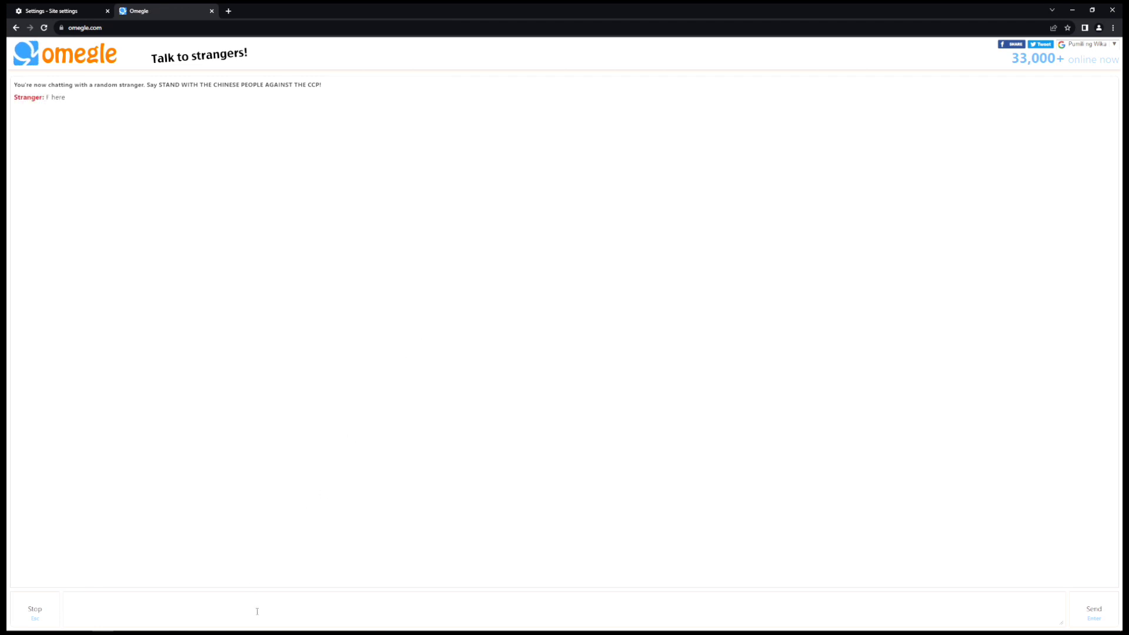
pyautogui.moveTo(296, 541)
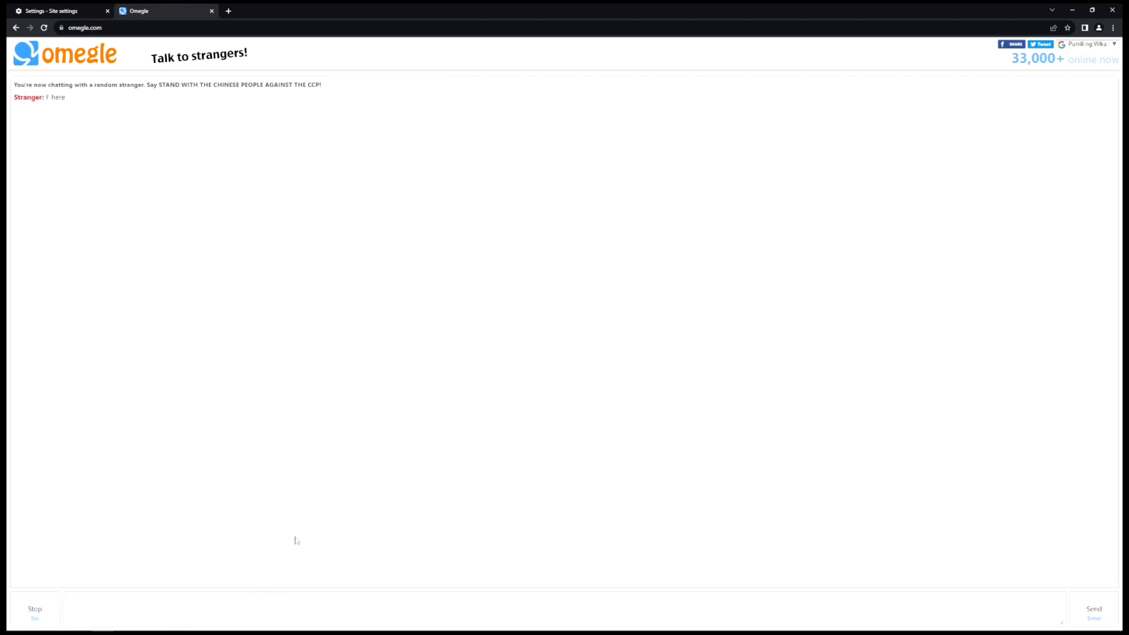
pyautogui.moveTo(300, 514)
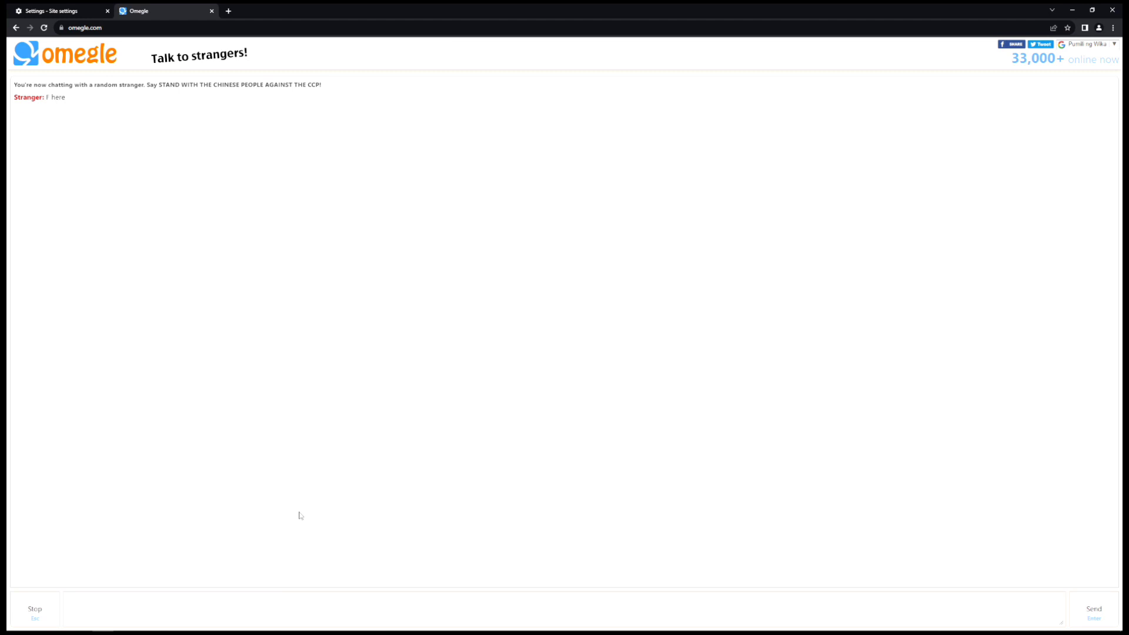
pyautogui.write('k')
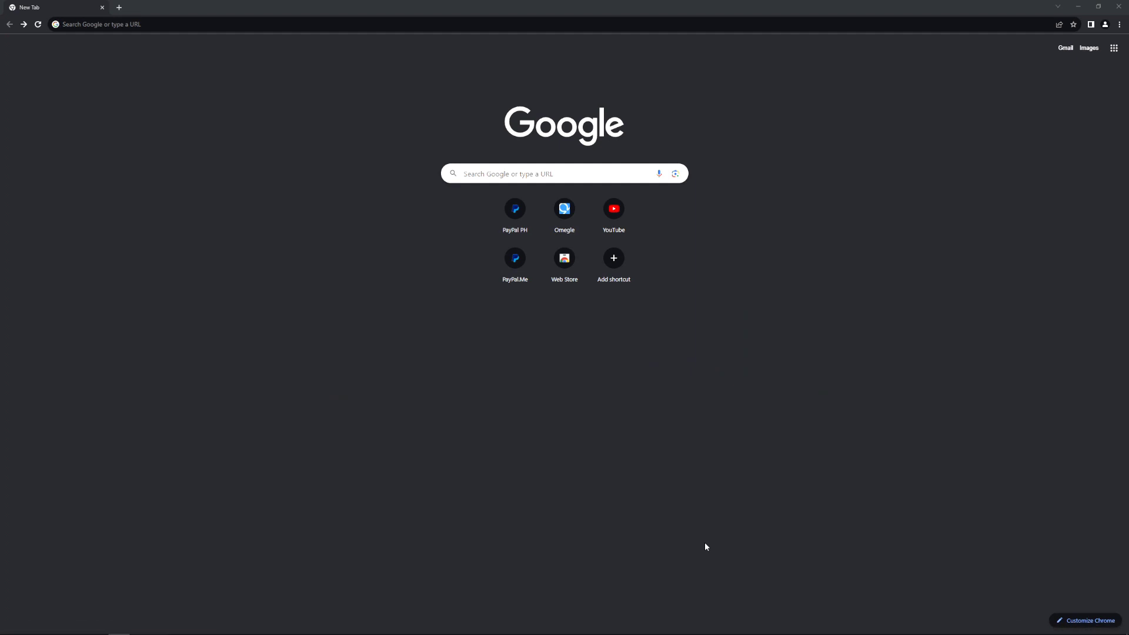
pyautogui.moveTo(708, 520)
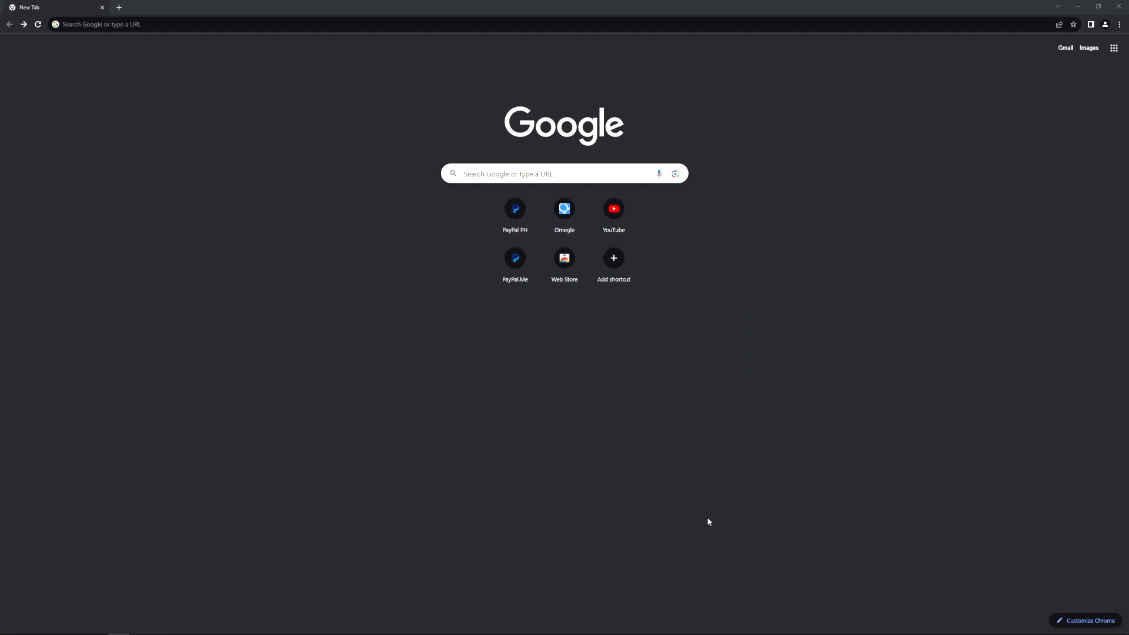